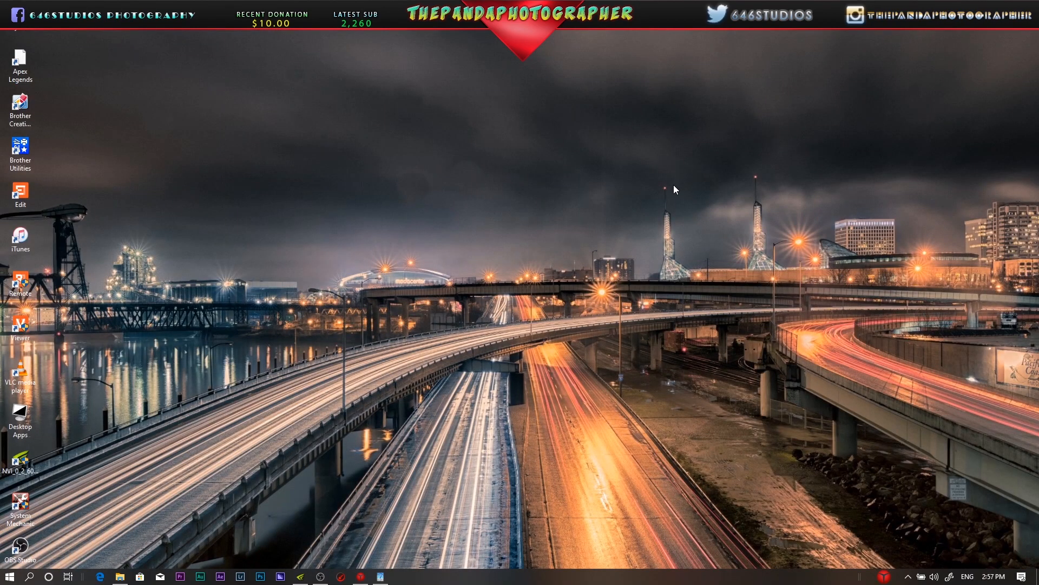
pyautogui.moveTo(675, 195)
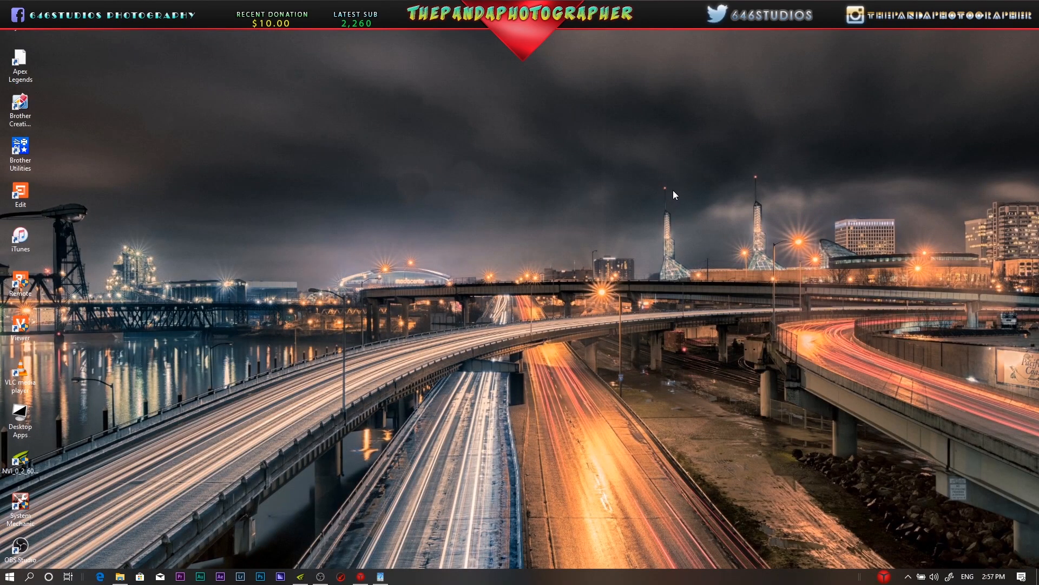
pyautogui.moveTo(554, 243)
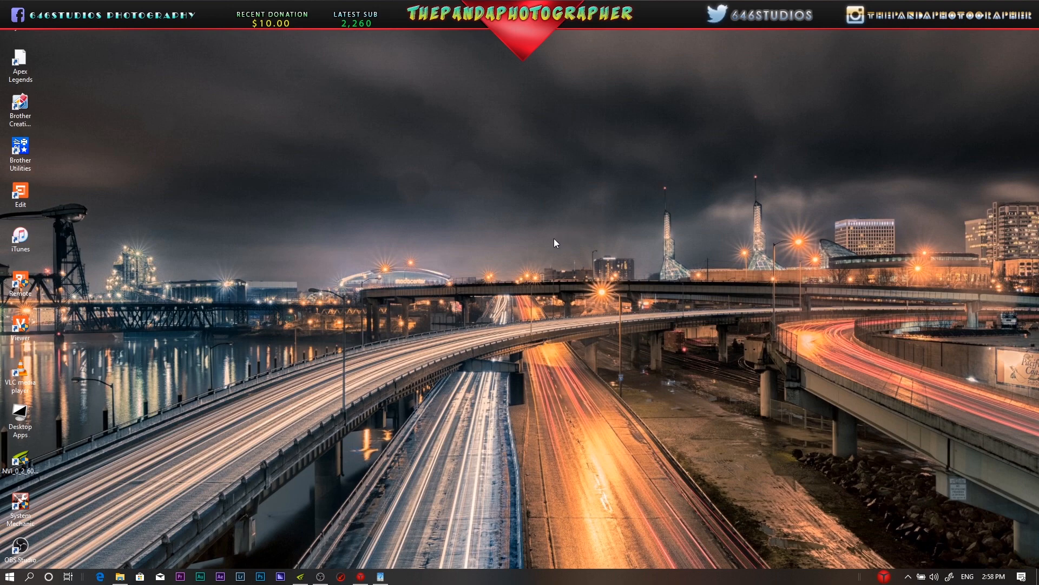
pyautogui.moveTo(550, 237)
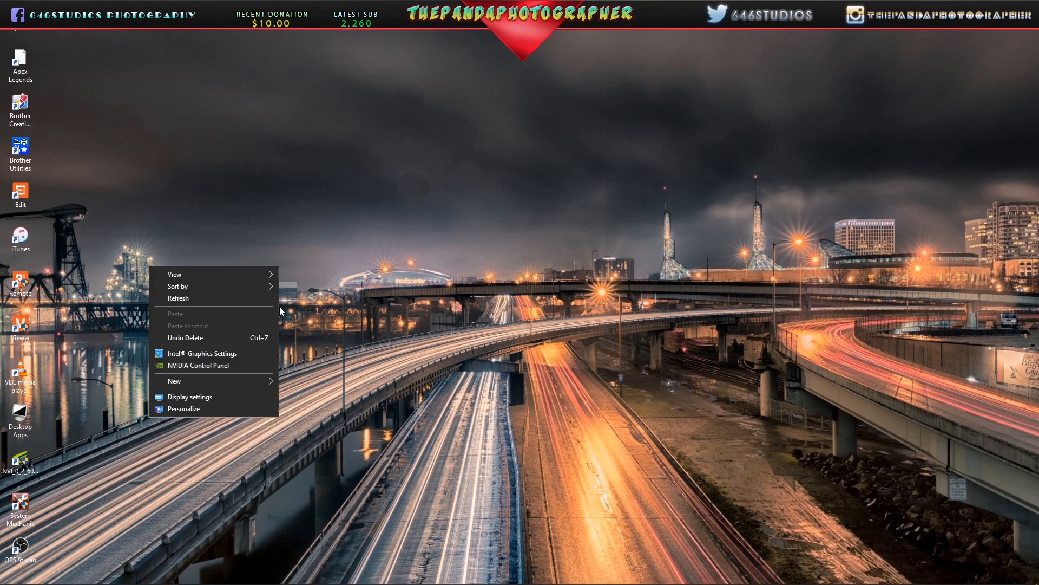
# Open Manage 3D settings' Program Settings tab and bring up the Add program list
pyautogui.click(375, 254)
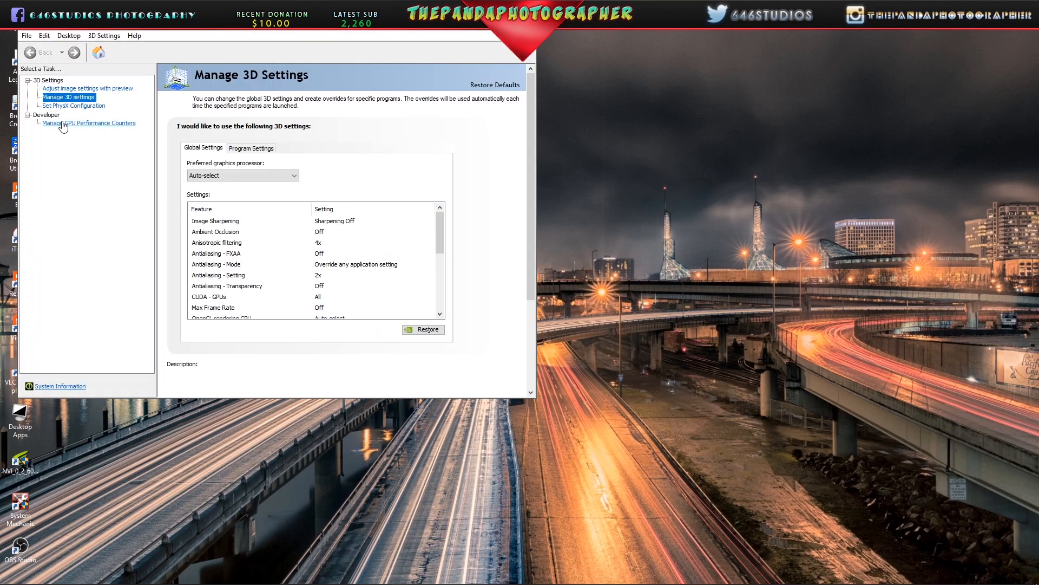
pyautogui.click(251, 148)
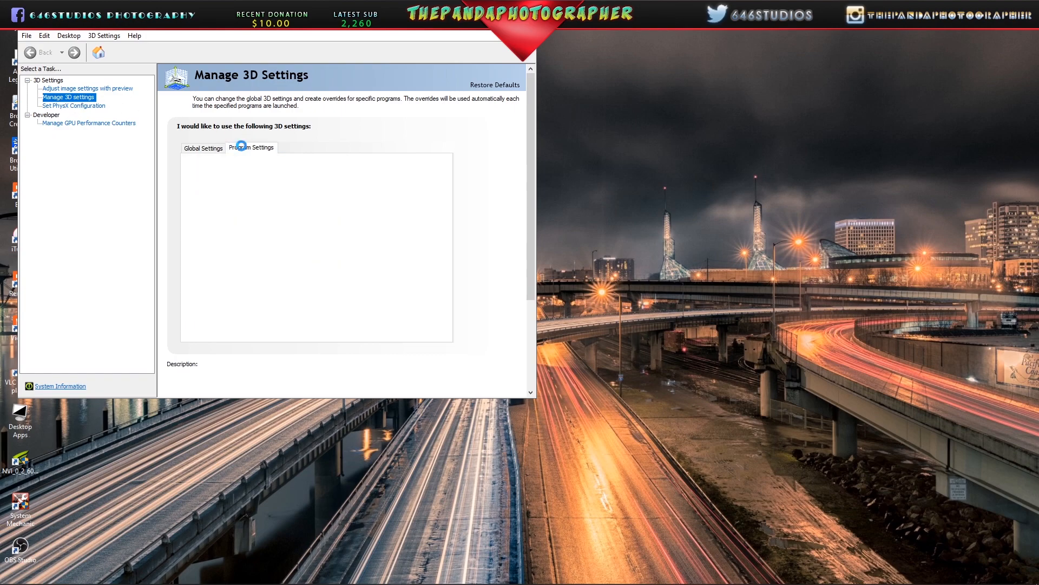
pyautogui.click(251, 147)
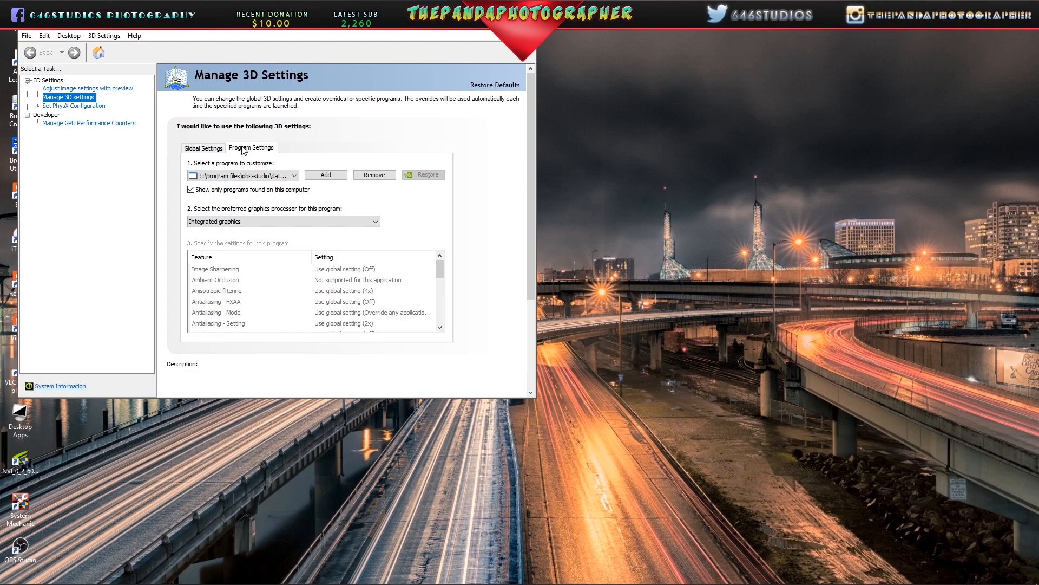
pyautogui.moveTo(244, 141)
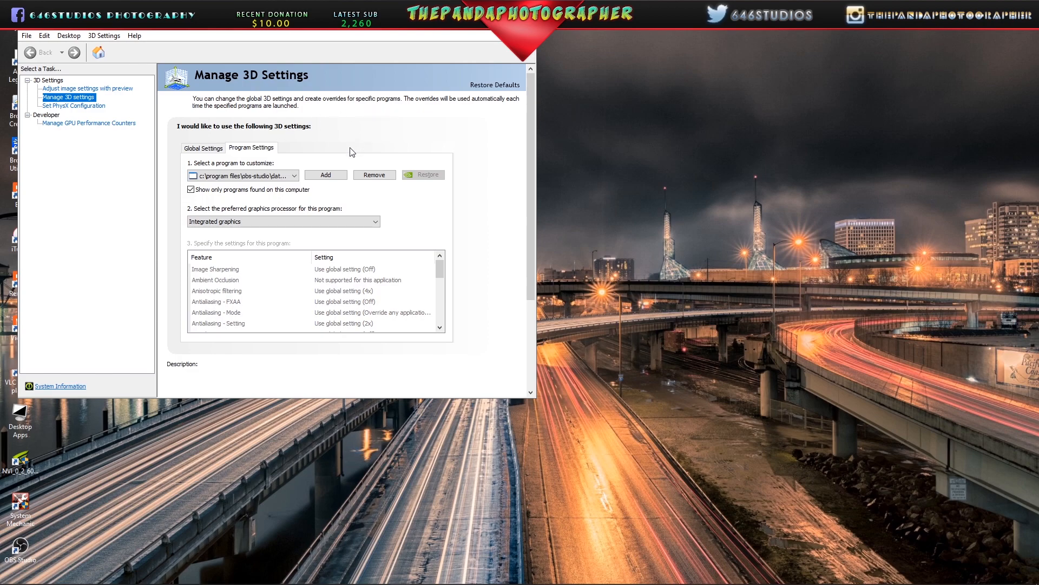
pyautogui.click(325, 174)
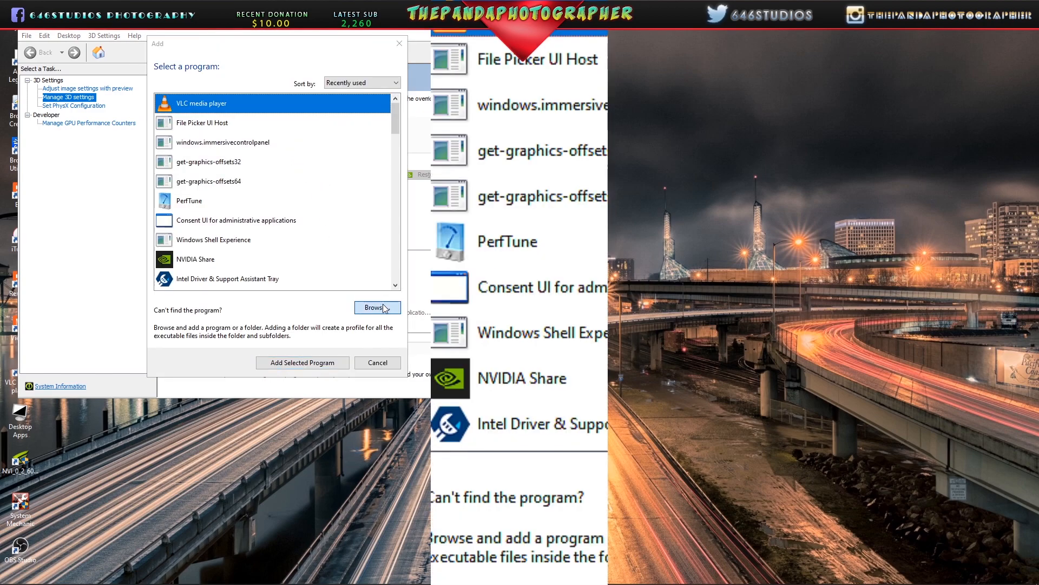
# Browse for a program file outside the Add list, in the obs-studio bin 64bit folder
pyautogui.click(376, 308)
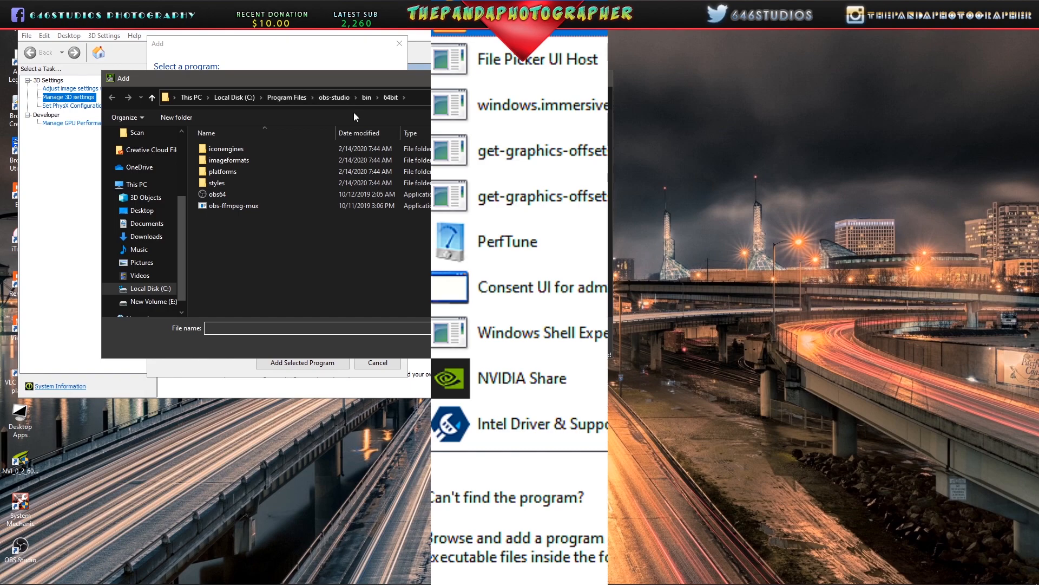
pyautogui.moveTo(372, 117)
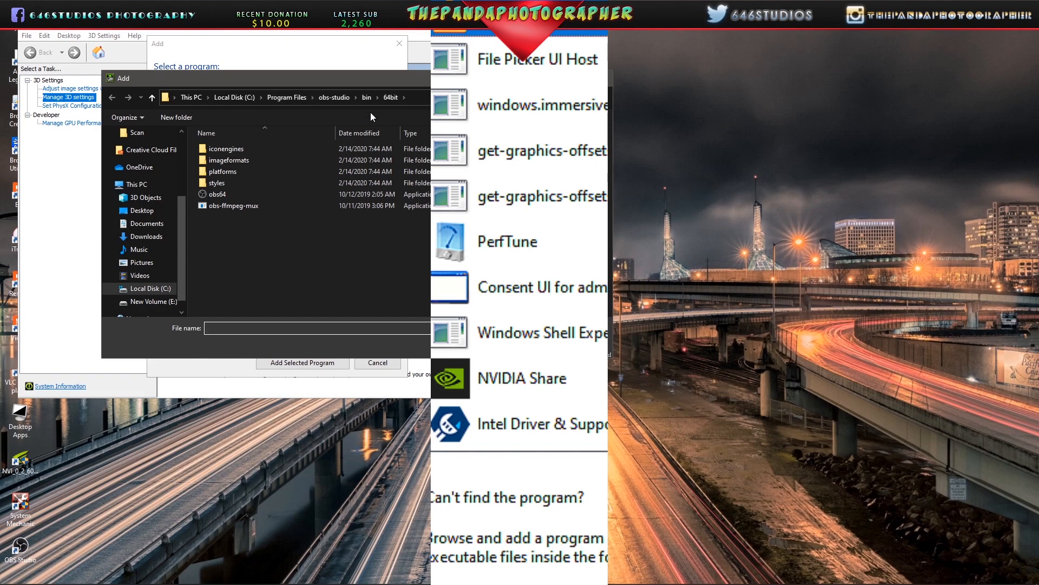
pyautogui.moveTo(228, 194)
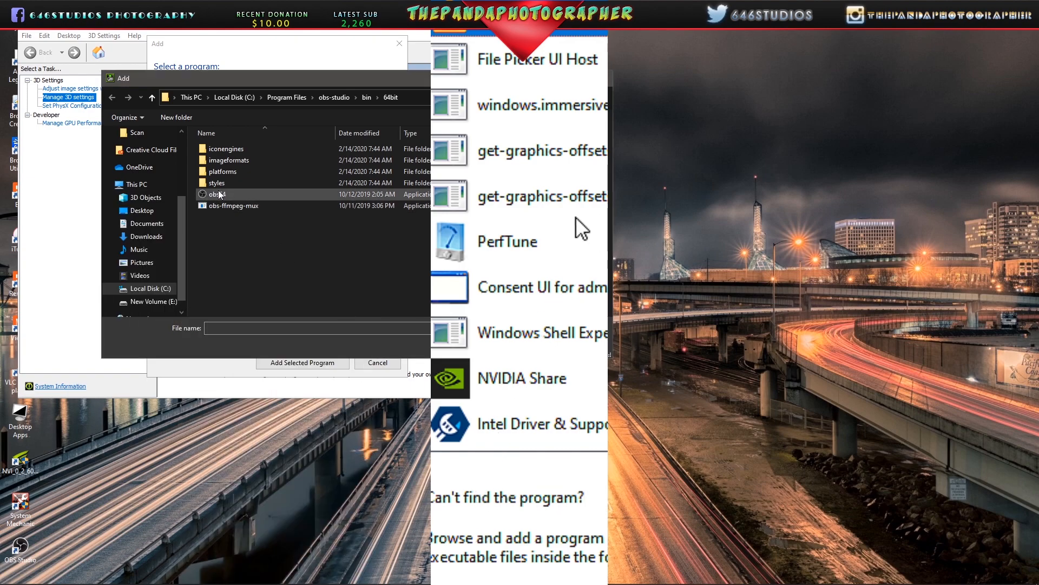
# Enable Windows 7 compatibility mode for obs64, then select obs64 to add
pyautogui.rightClick(219, 194)
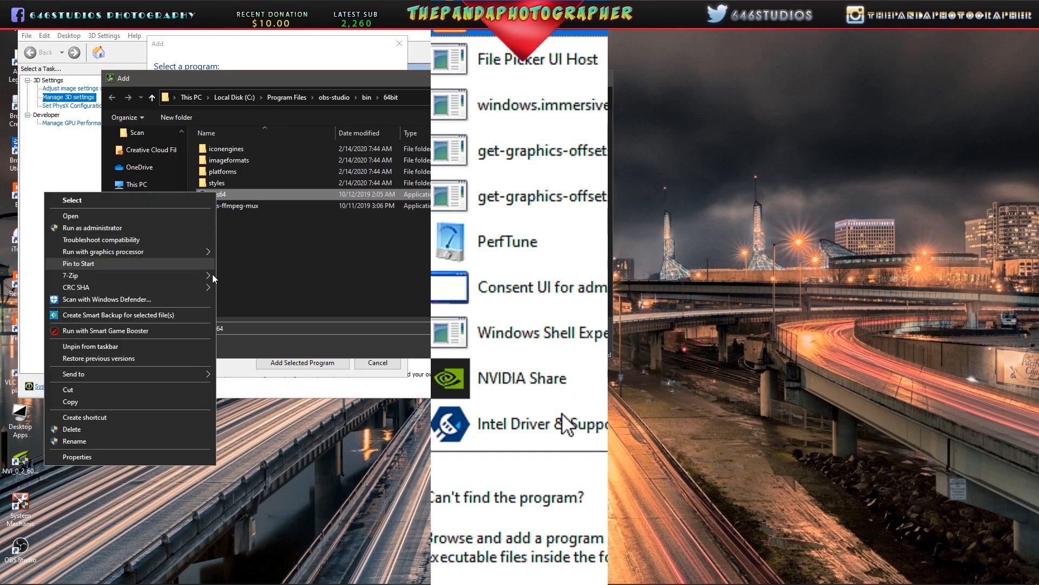
pyautogui.click(76, 456)
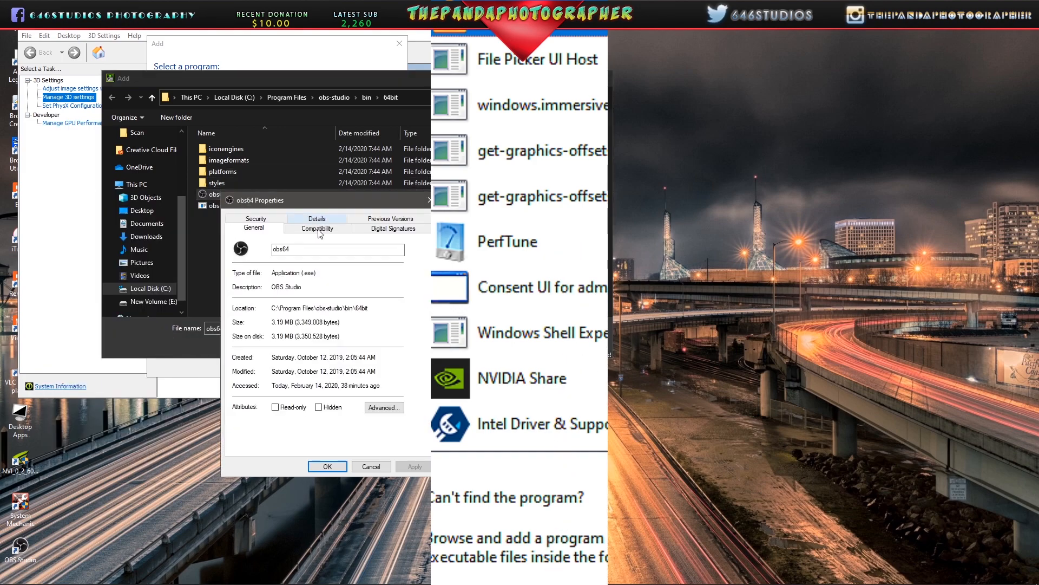
pyautogui.click(318, 228)
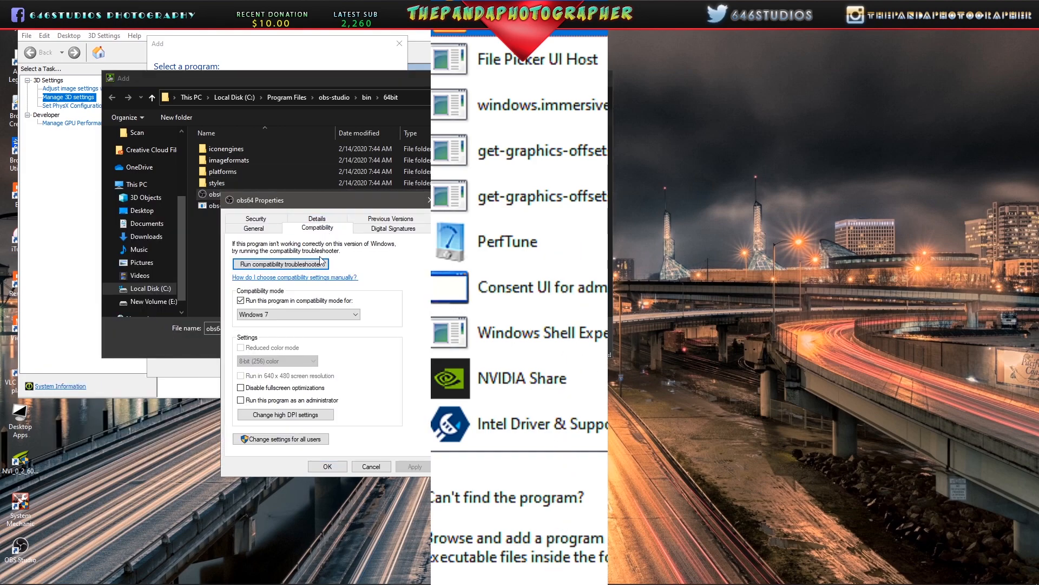
pyautogui.click(298, 314)
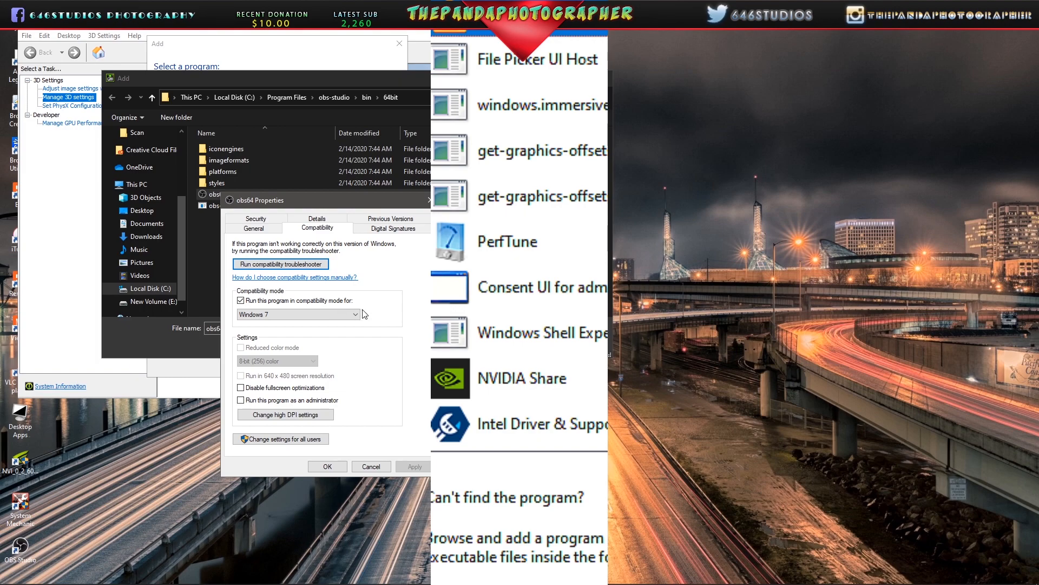
pyautogui.moveTo(425, 469)
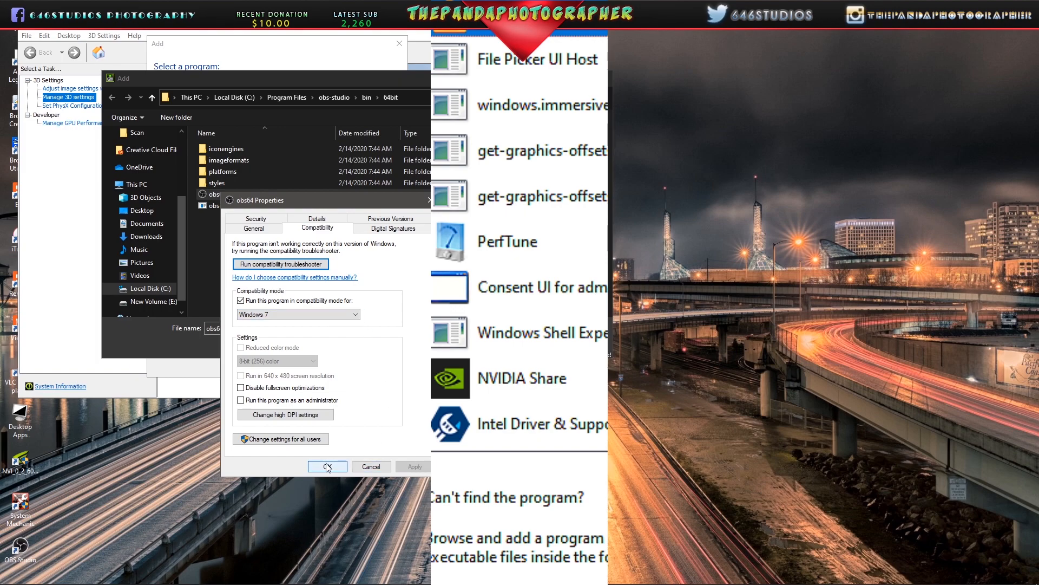
pyautogui.click(327, 467)
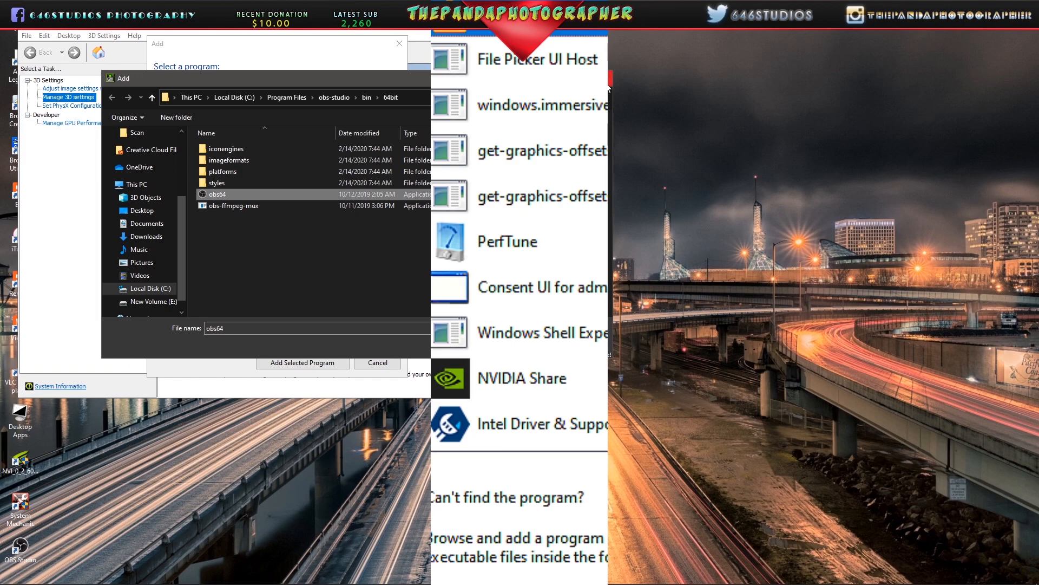
pyautogui.moveTo(239, 201)
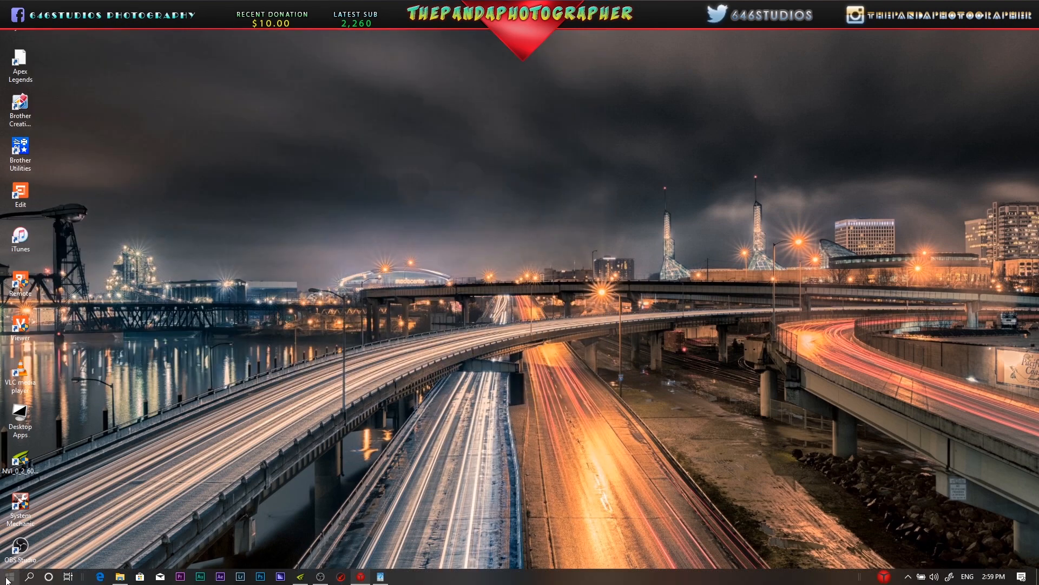
# Launch Windows Settings from Start and find Graphics settings by searching 'gra'
pyautogui.click(7, 576)
pyautogui.write('settings')
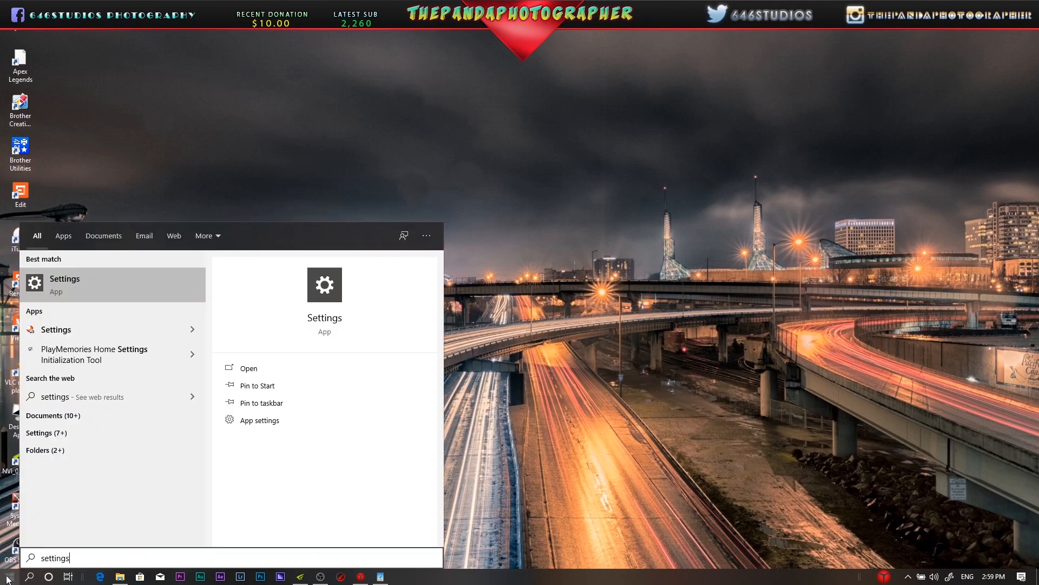
pyautogui.click(64, 284)
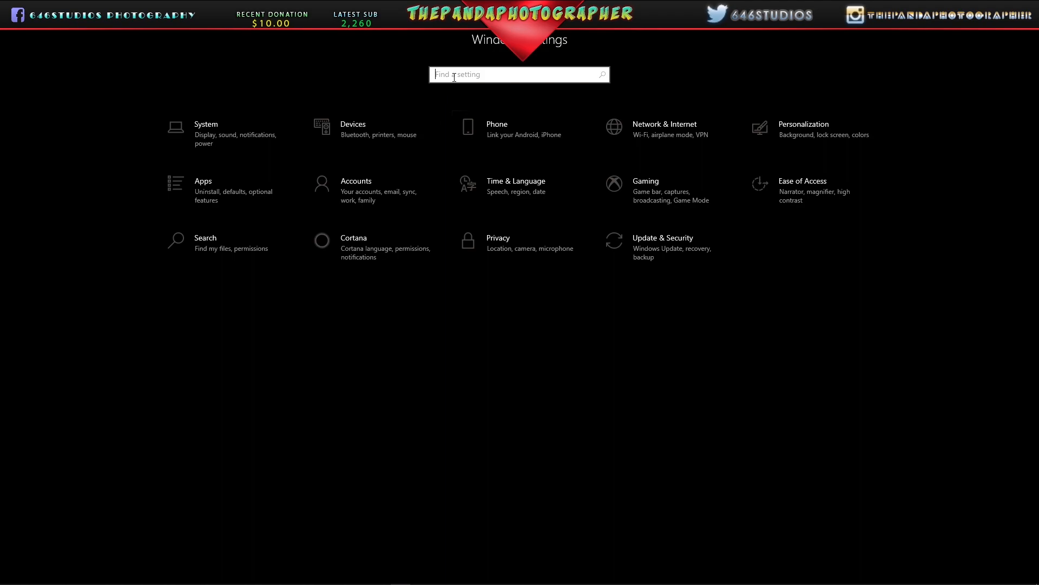
pyautogui.write('gra')
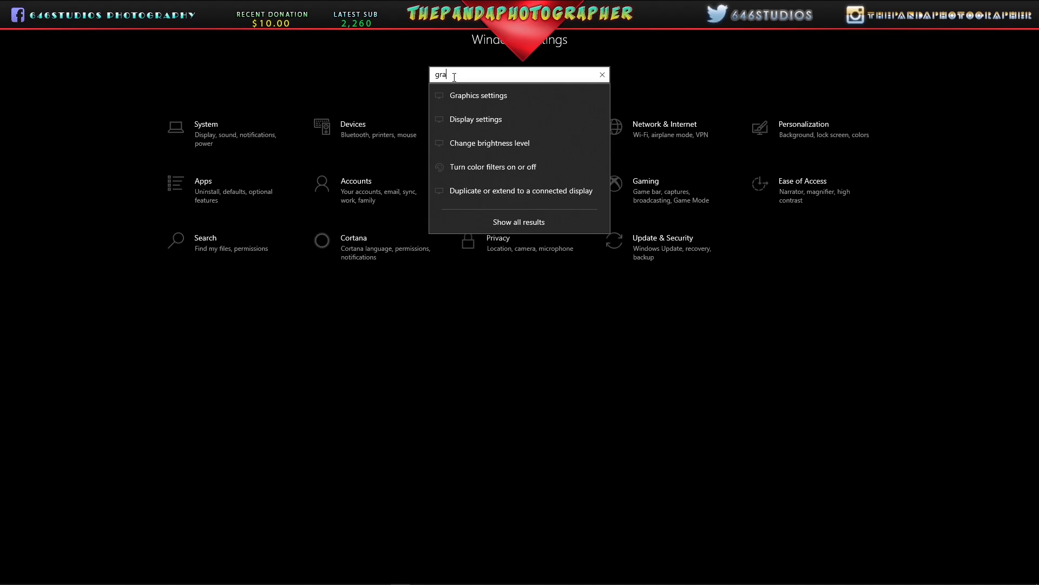
pyautogui.click(477, 94)
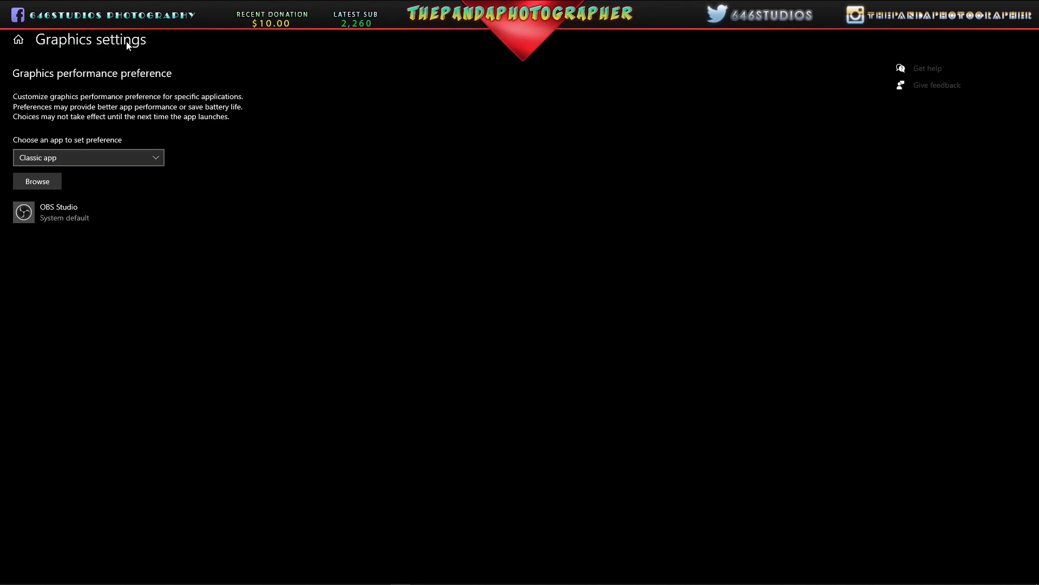
pyautogui.moveTo(69, 180)
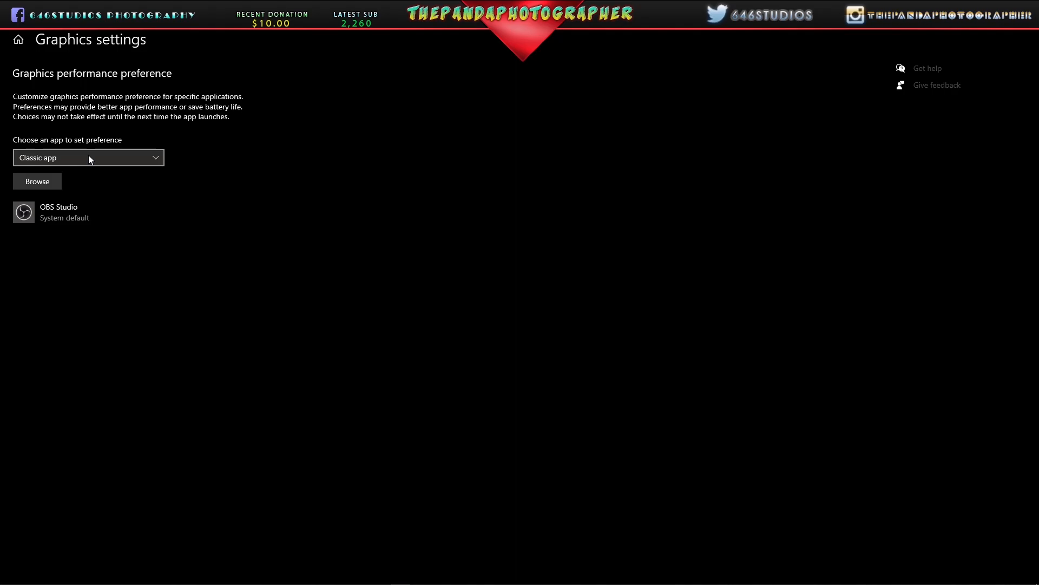
# Add obs64 as a classic app and open OBS Studio's graphics options
pyautogui.click(37, 181)
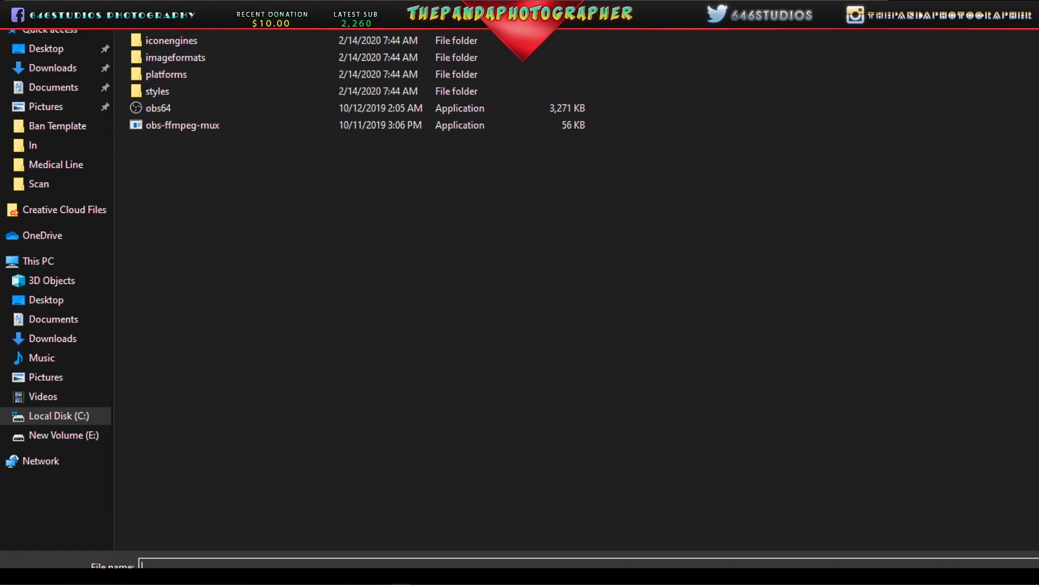
pyautogui.click(158, 108)
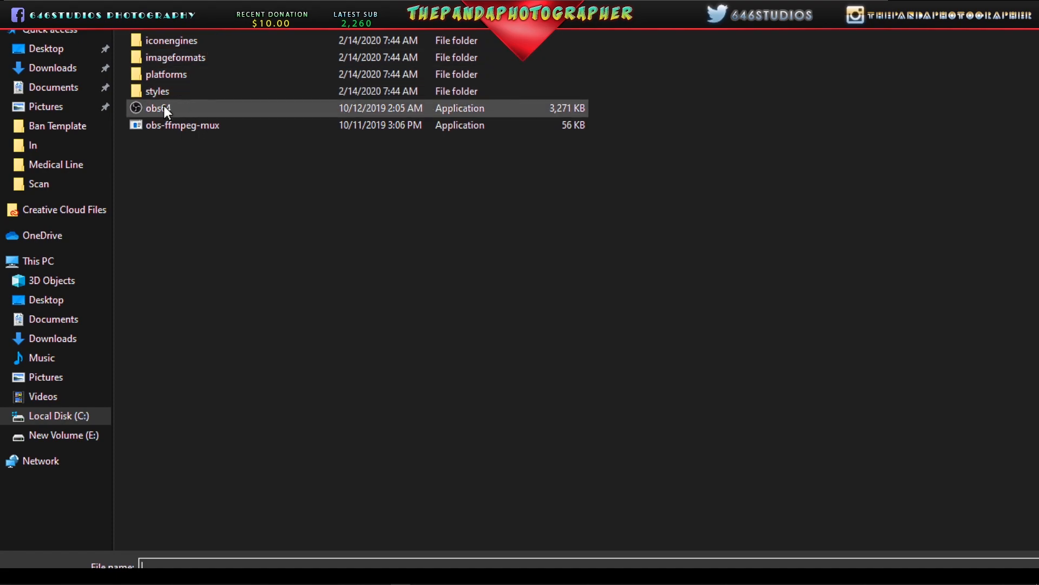
pyautogui.click(158, 108)
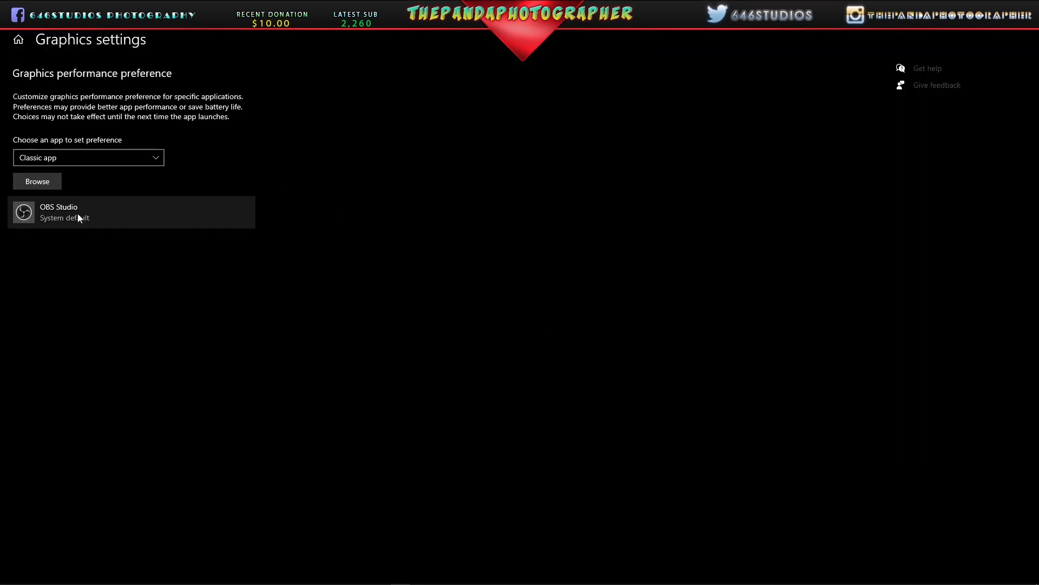
pyautogui.click(171, 257)
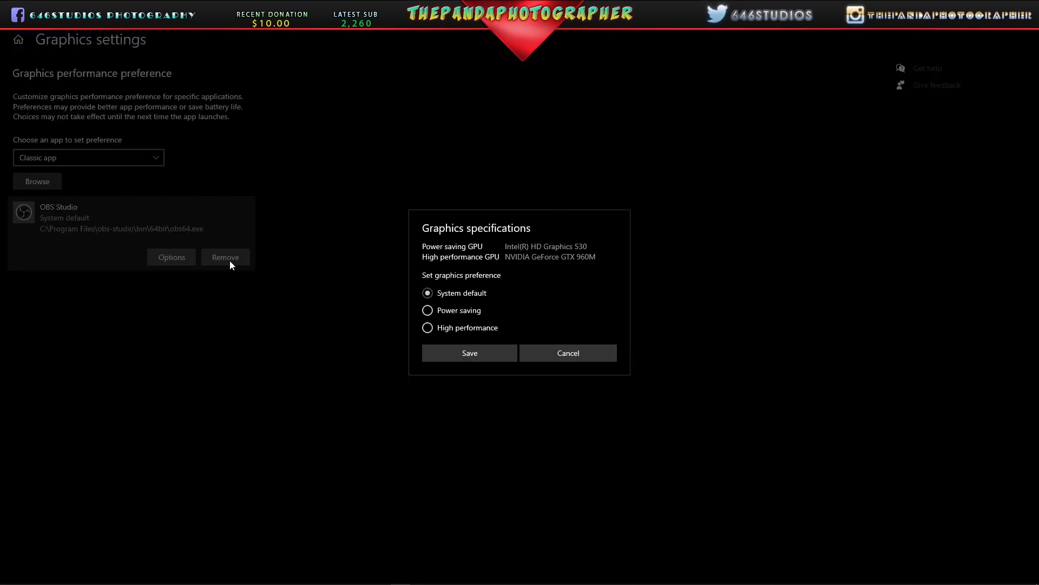
# Save OBS Studio's graphics preference as Power saving
pyautogui.click(428, 310)
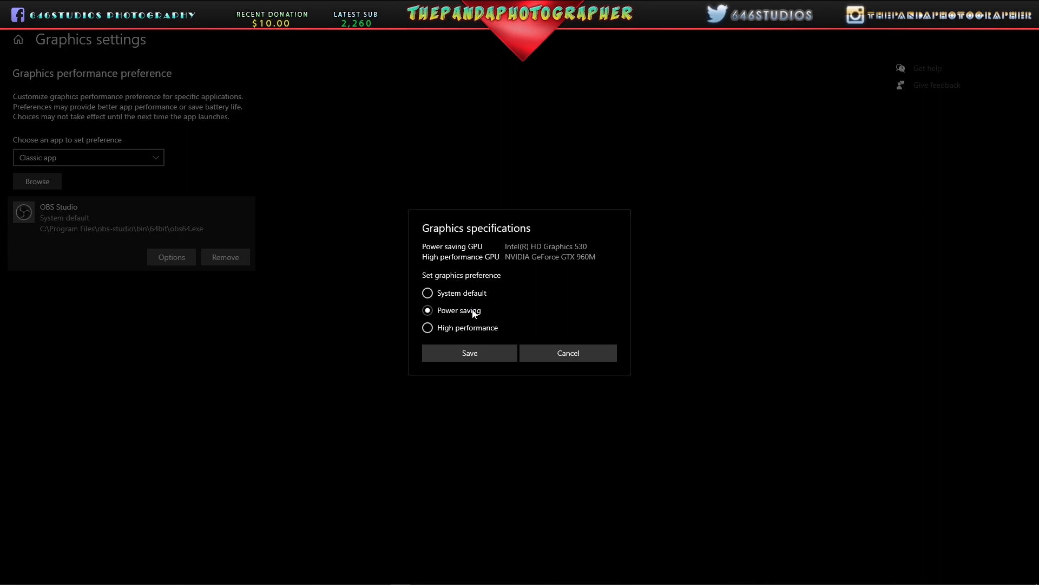
pyautogui.click(469, 352)
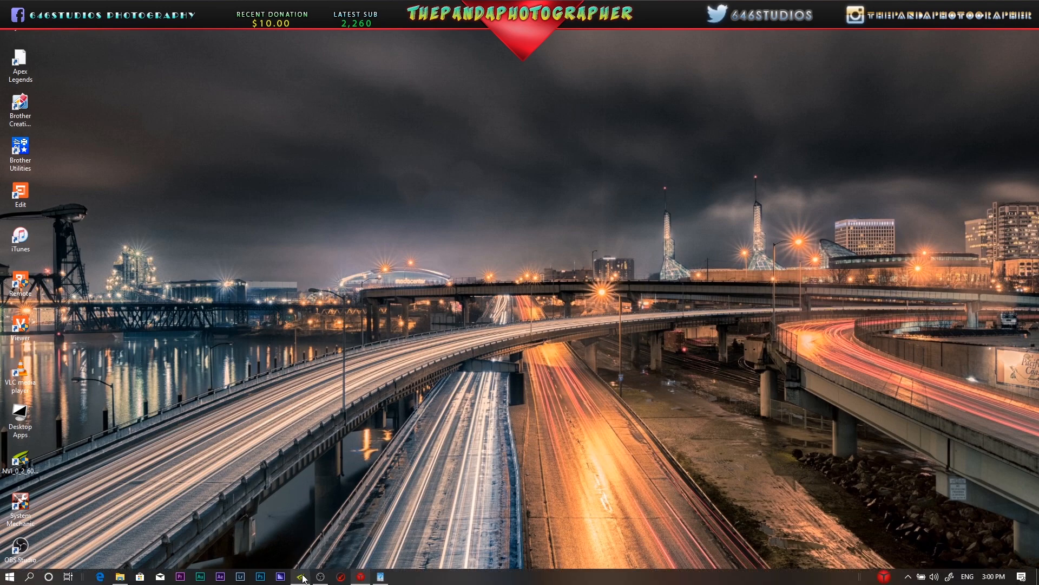
# Run OBS Studio as administrator from its taskbar jump list
pyautogui.rightClick(320, 575)
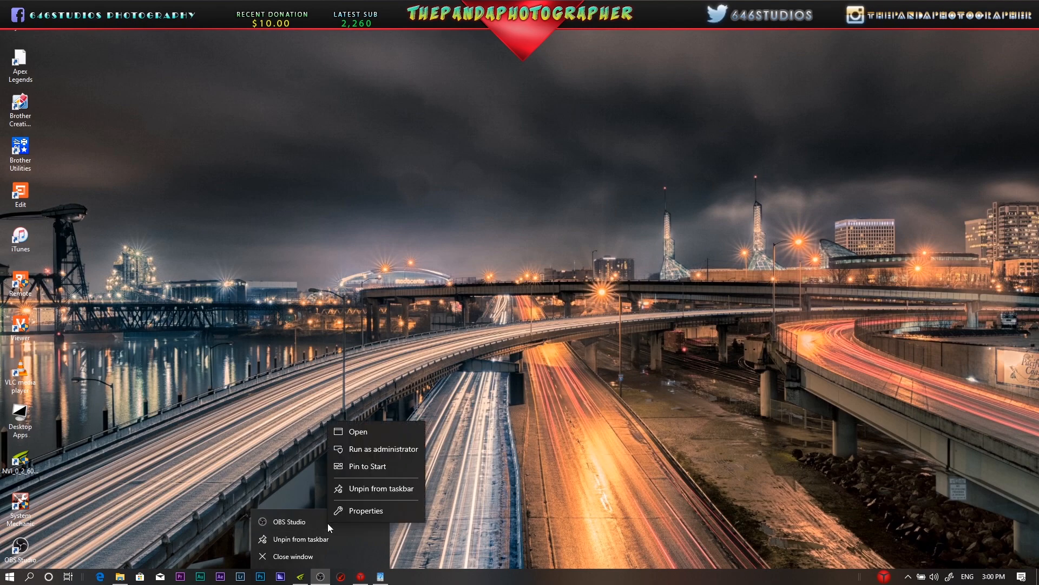
pyautogui.moveTo(389, 453)
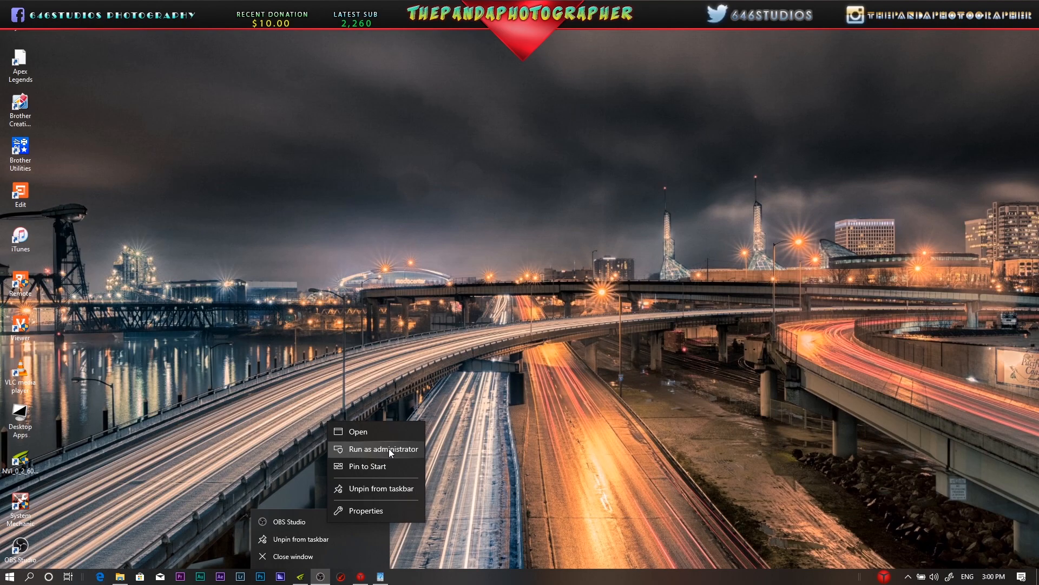
pyautogui.click(358, 431)
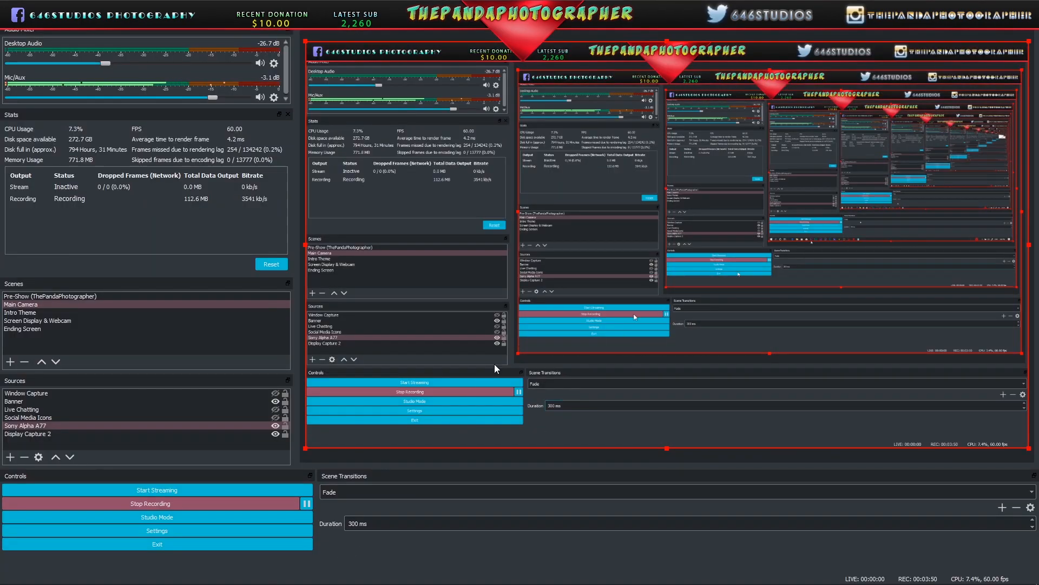